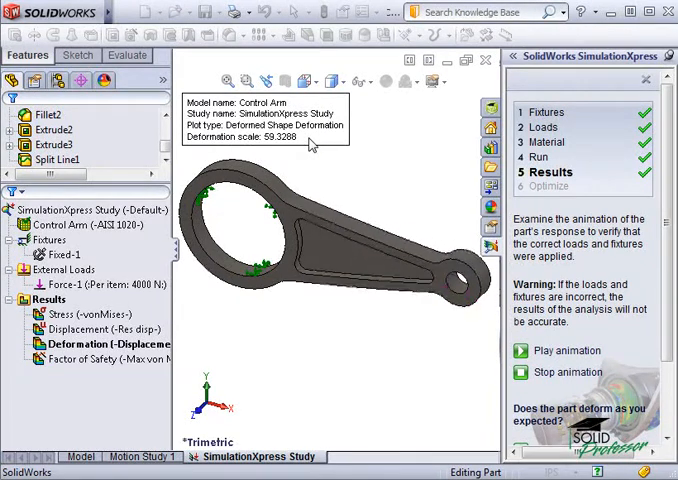
# - Confirm the part deforms as expected to reach the factor of safety results
pyautogui.click(521, 350)
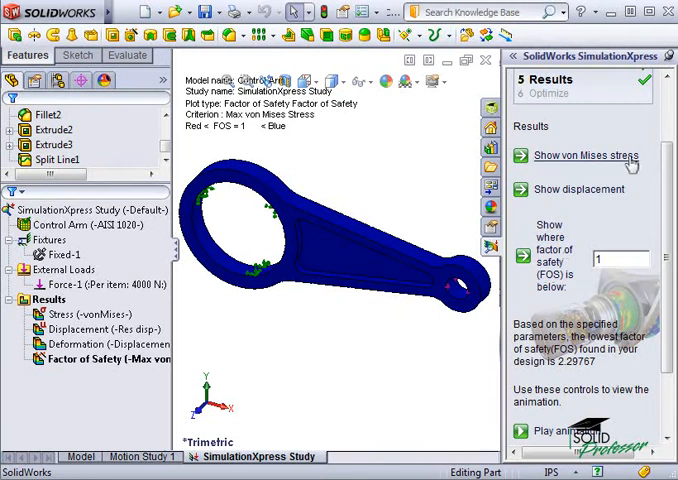
# - Show the von Mises stress plot, peaking at 153.012 MPa
pyautogui.click(584, 155)
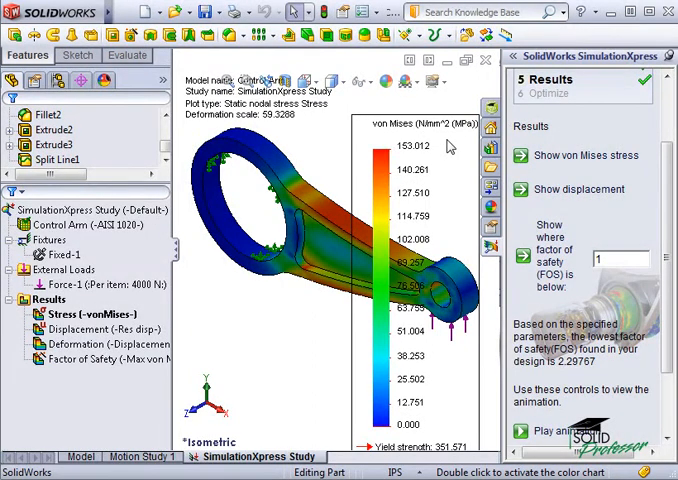
pyautogui.moveTo(444, 430)
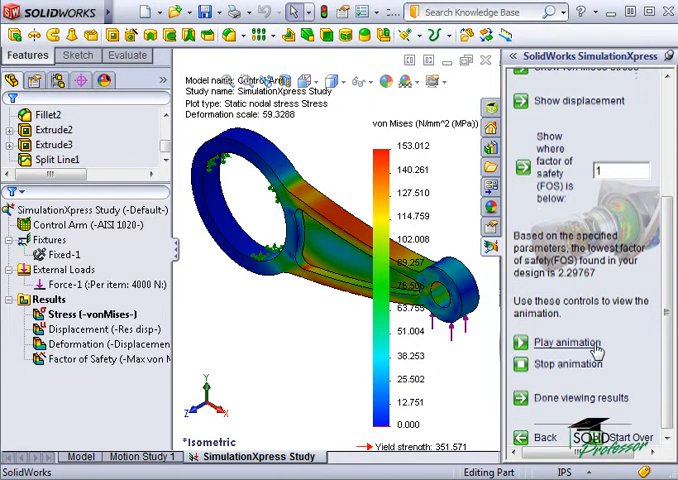
pyautogui.click(557, 343)
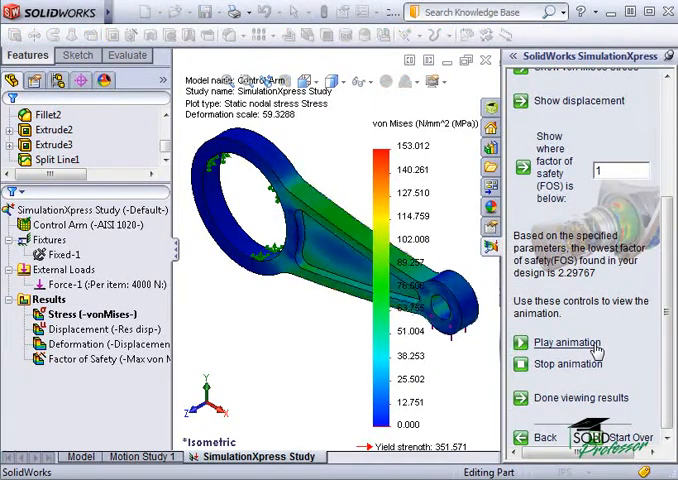
pyautogui.click(570, 342)
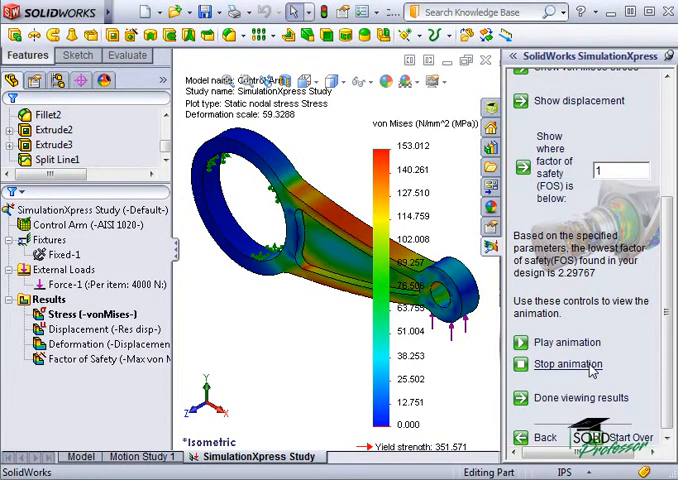
pyautogui.click(106, 329)
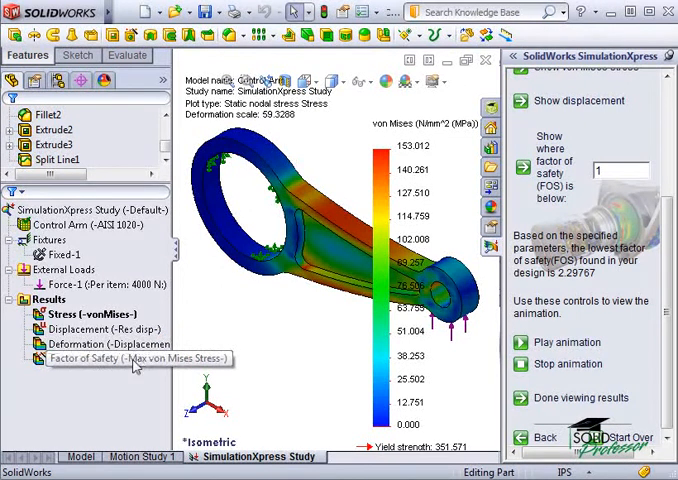
# - Show the resultant displacement plot (URES about 0.3253 mm), then the deformed shape plot
pyautogui.click(95, 329)
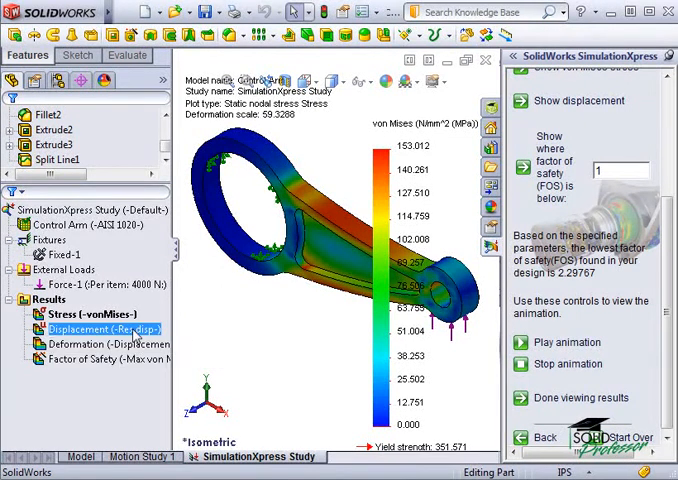
pyautogui.doubleClick(97, 329)
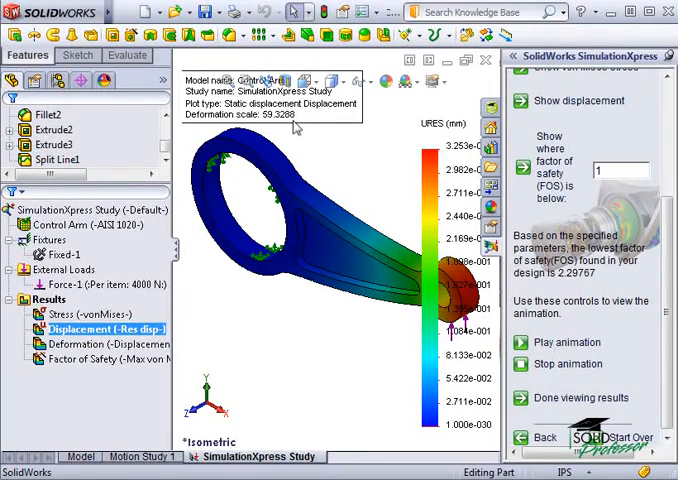
pyautogui.moveTo(375, 130)
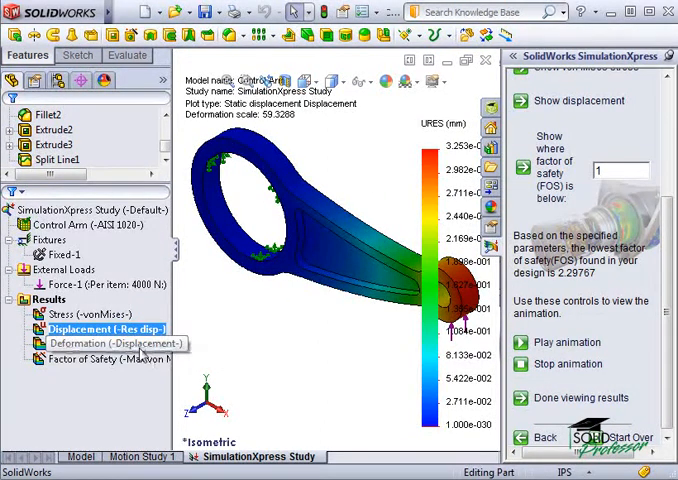
pyautogui.click(110, 343)
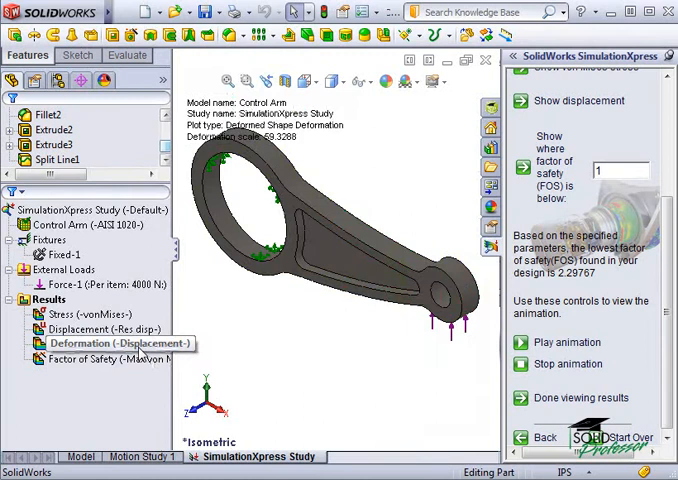